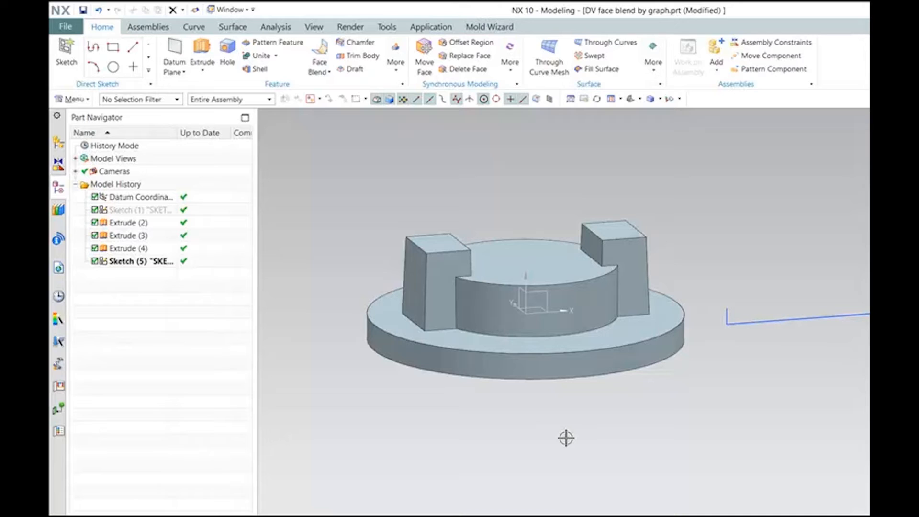
mouse_move(516, 318)
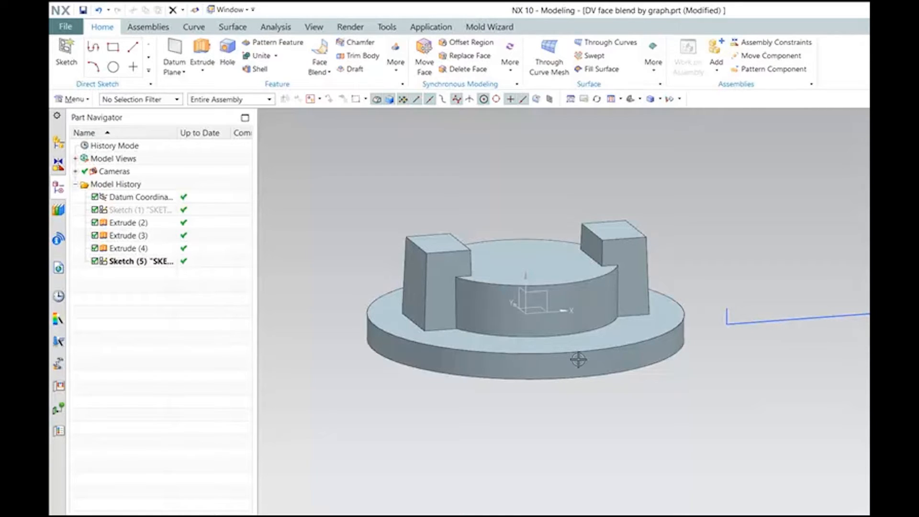
mouse_move(609, 326)
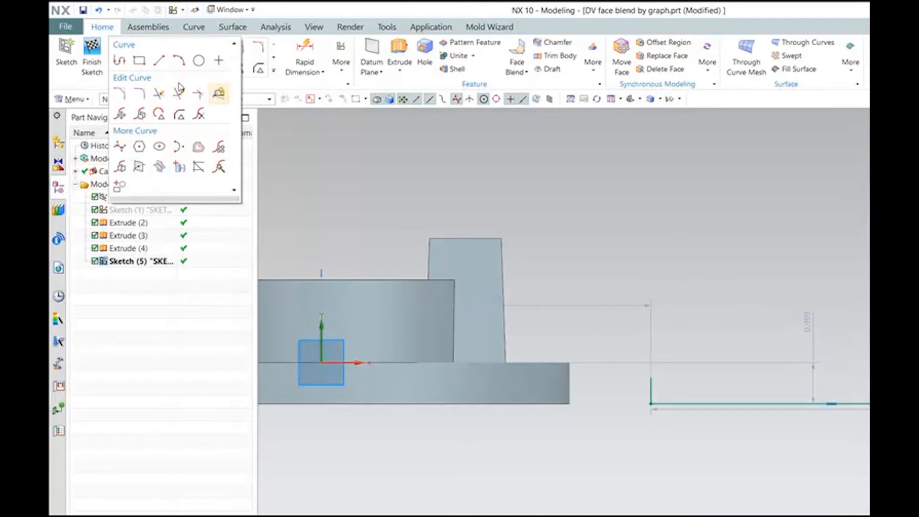
- Draw a studio spline through points above the graph sketch's straight line
click(107, 117)
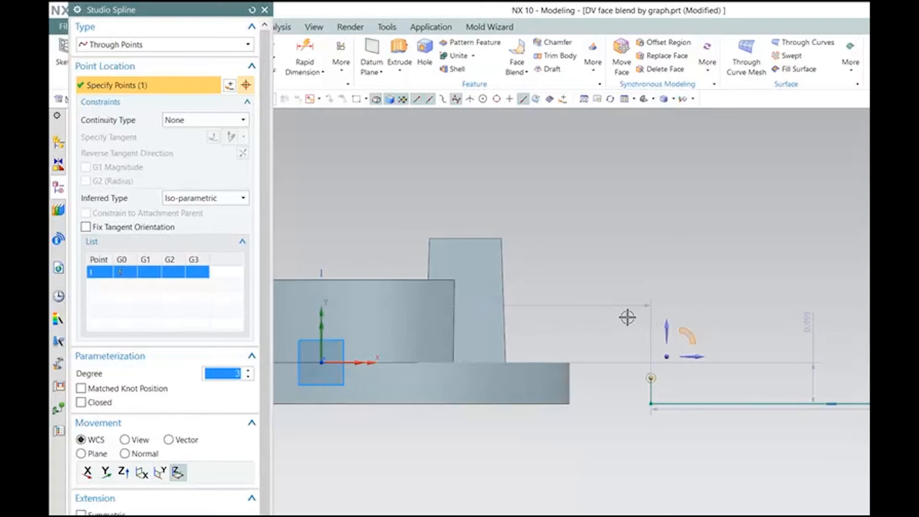
click(808, 307)
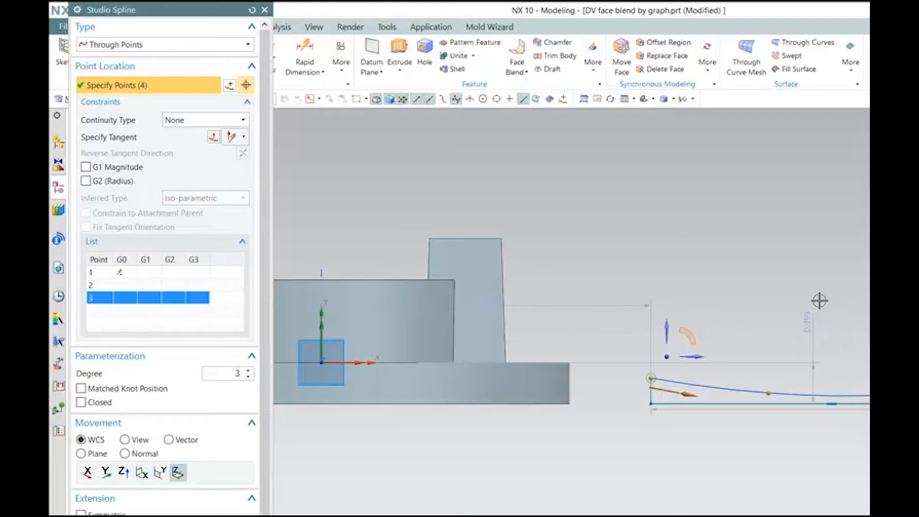
click(673, 349)
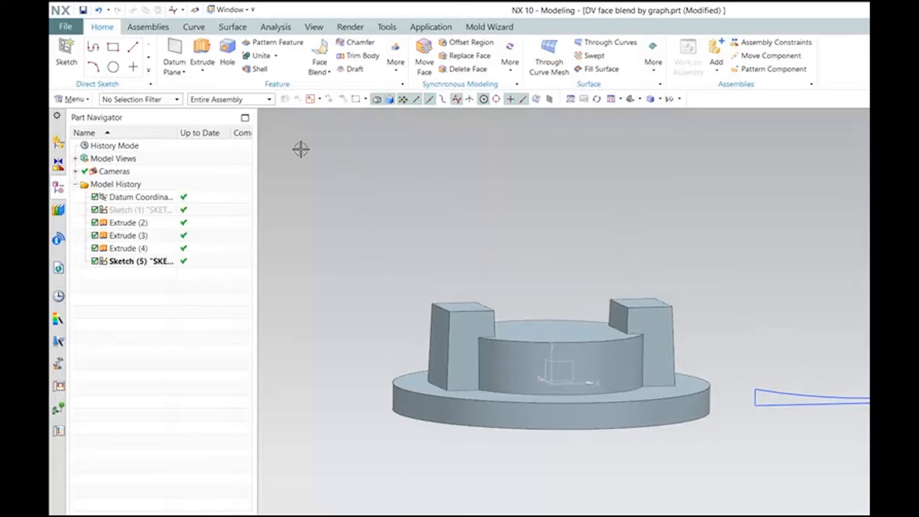
- Start a reset face blend with the cylinder side face as the first chain
click(319, 72)
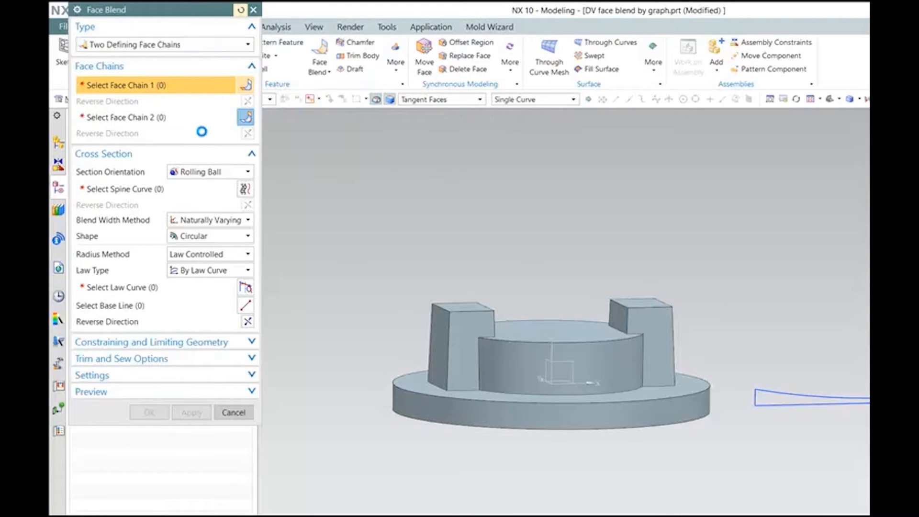
click(208, 254)
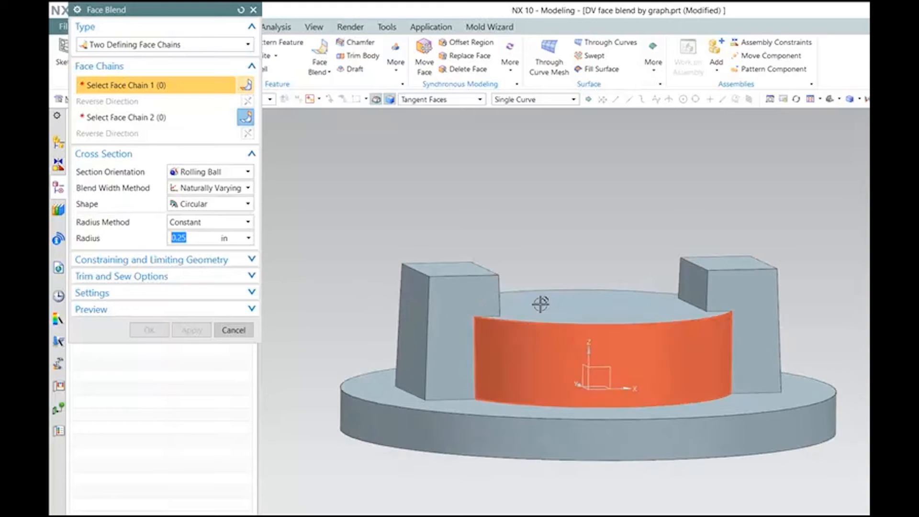
click(597, 351)
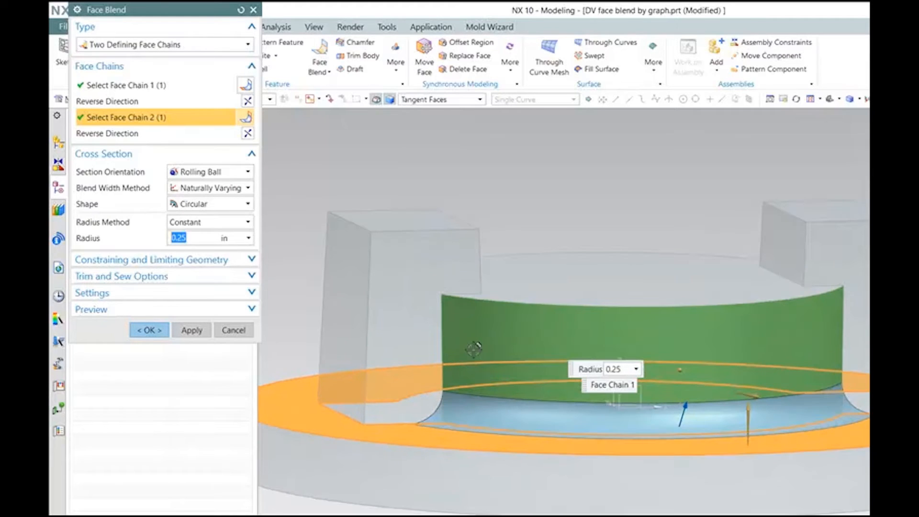
mouse_move(125, 182)
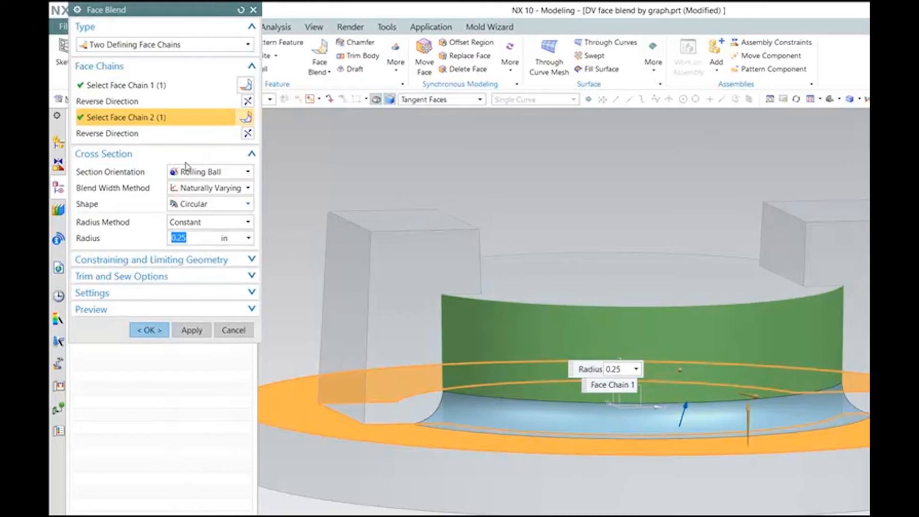
mouse_move(190, 169)
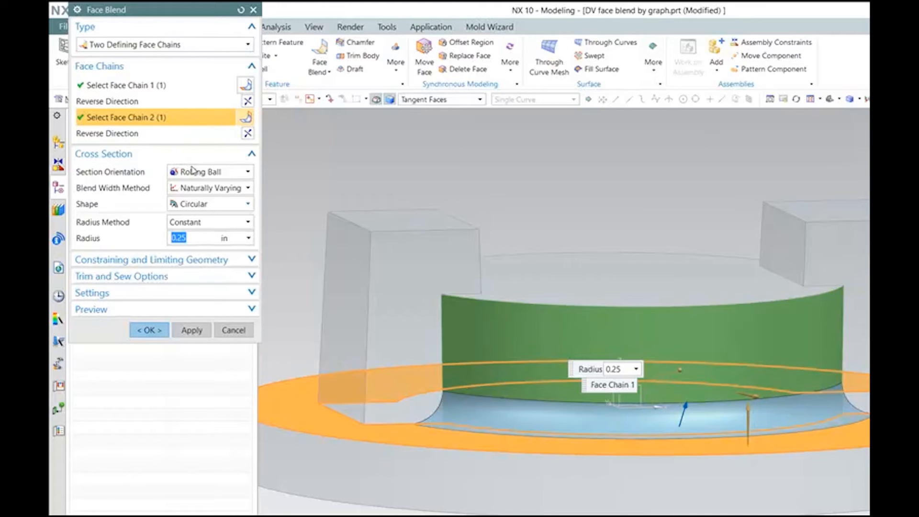
mouse_move(122, 187)
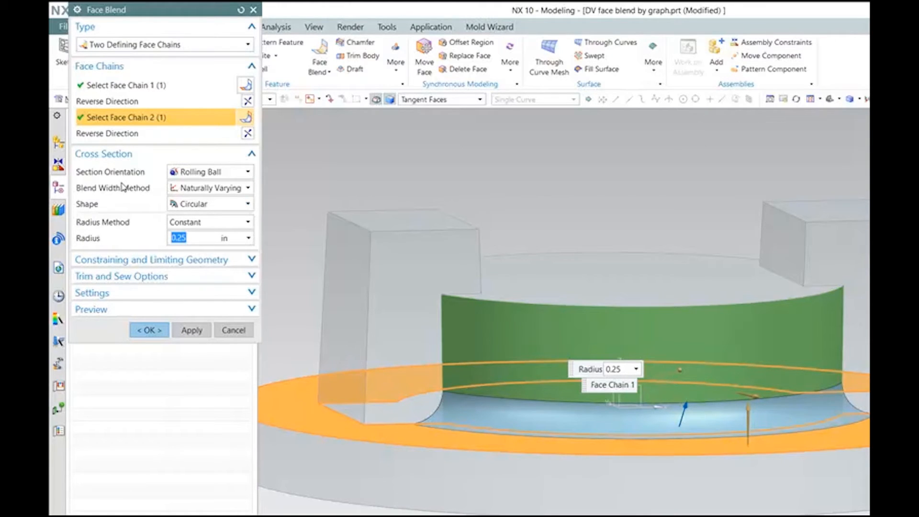
mouse_move(158, 186)
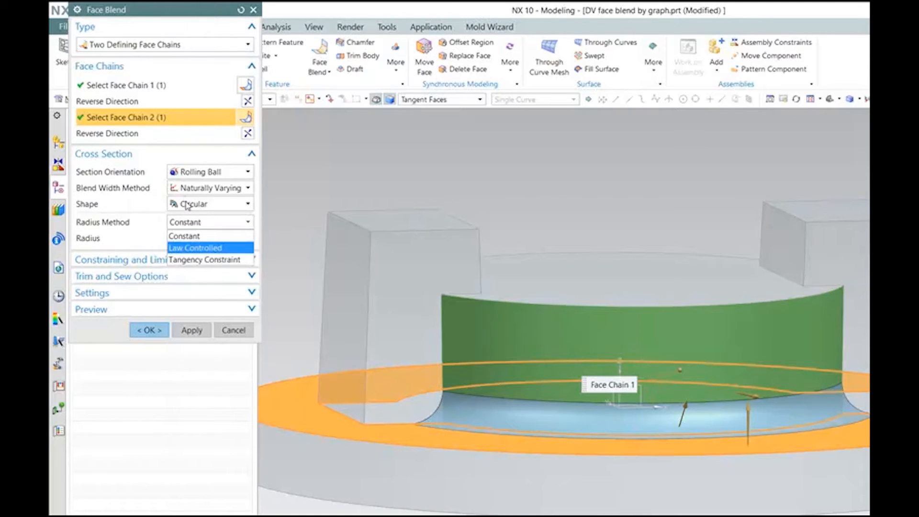
- Set the blend radius to Law Controlled, with the law type By Law Curve
click(195, 247)
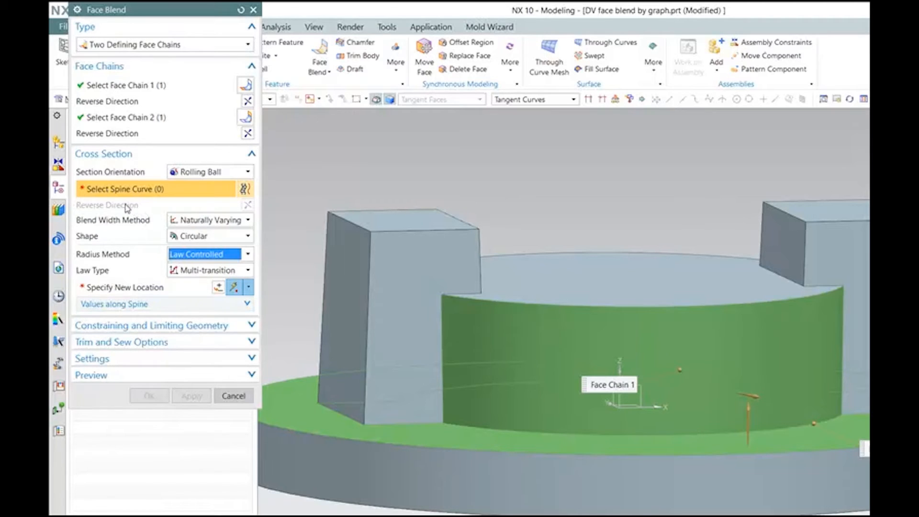
mouse_move(81, 155)
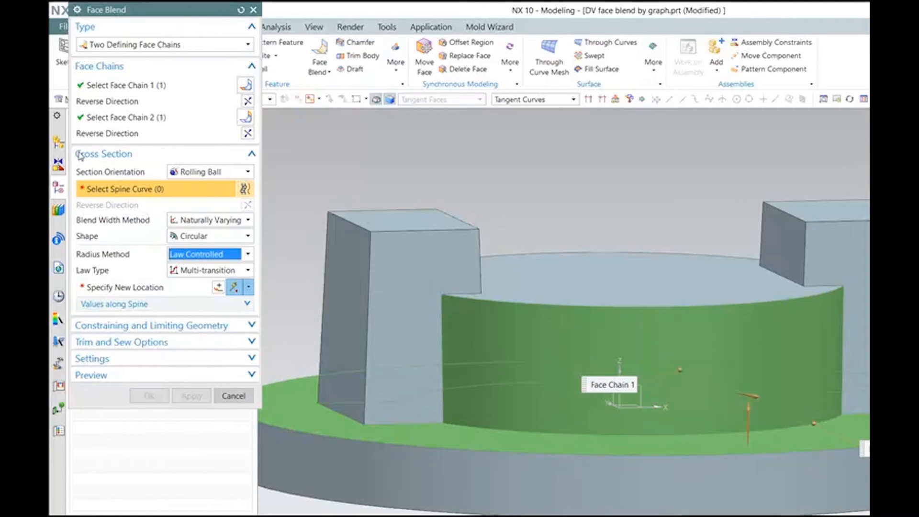
mouse_move(109, 157)
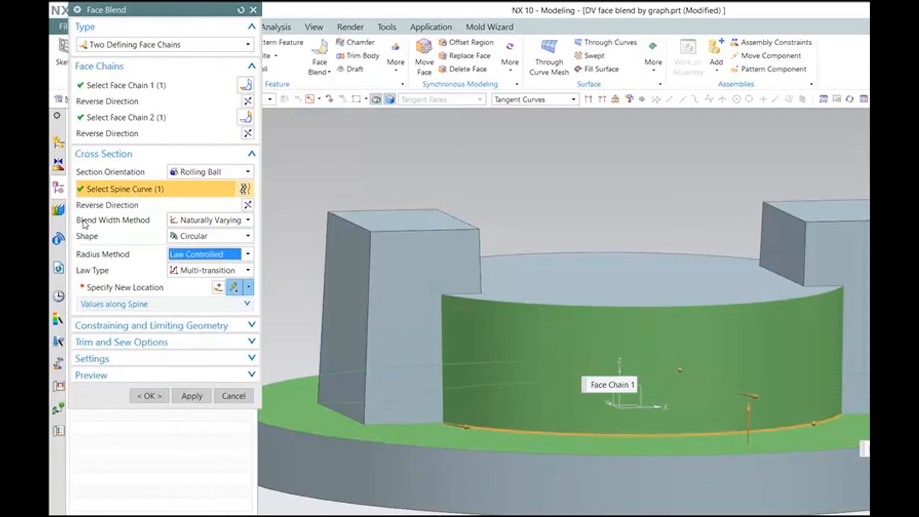
click(209, 269)
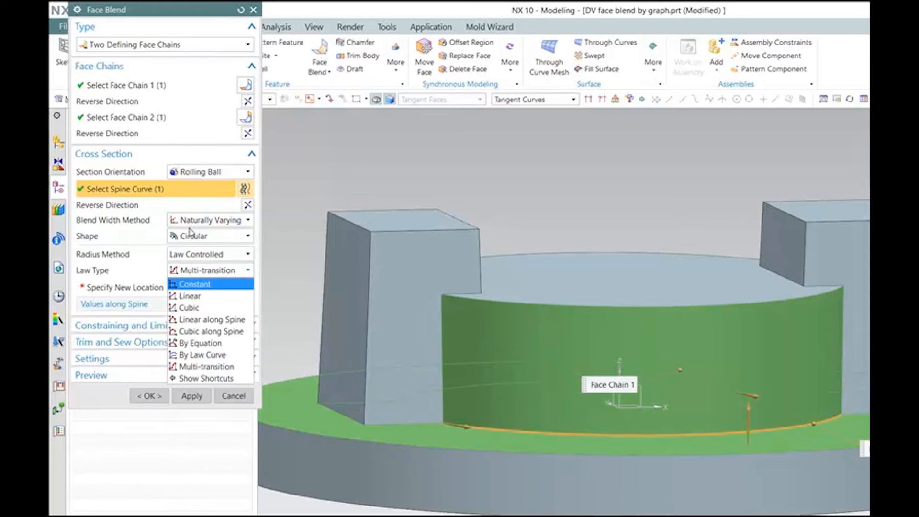
mouse_move(210, 331)
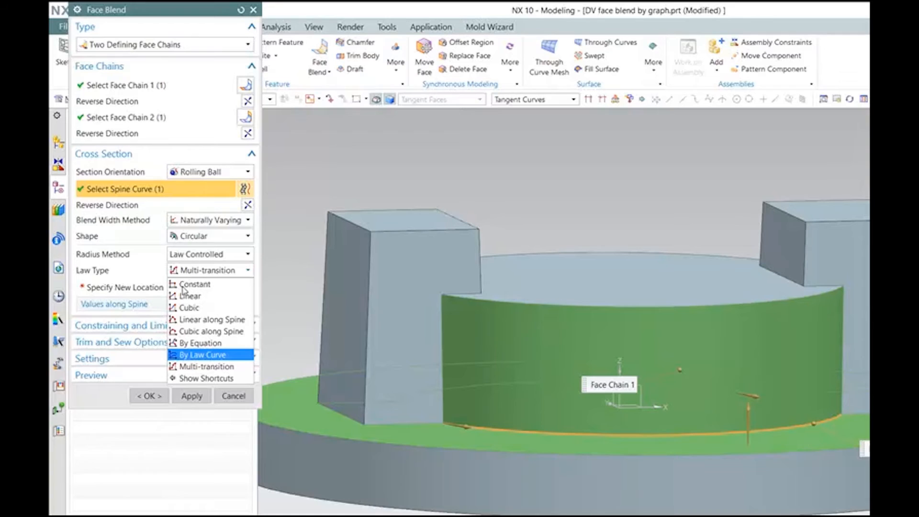
click(201, 354)
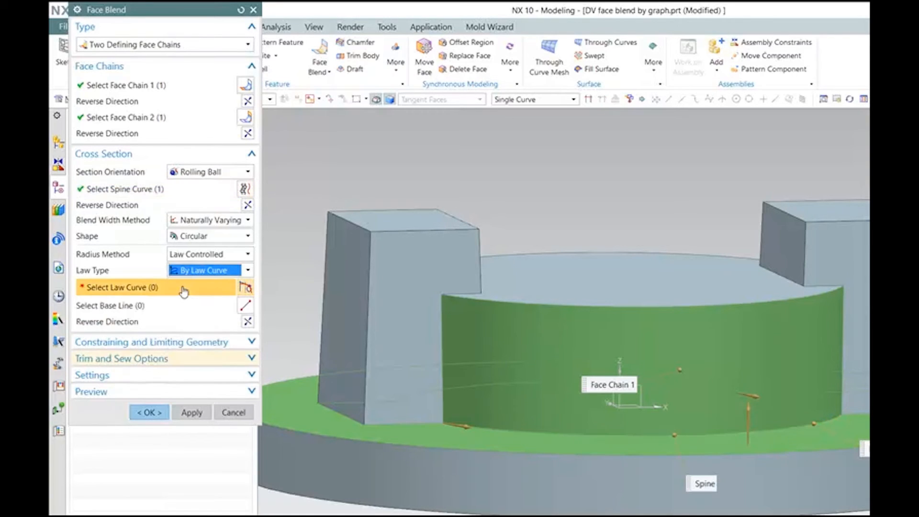
mouse_move(123, 237)
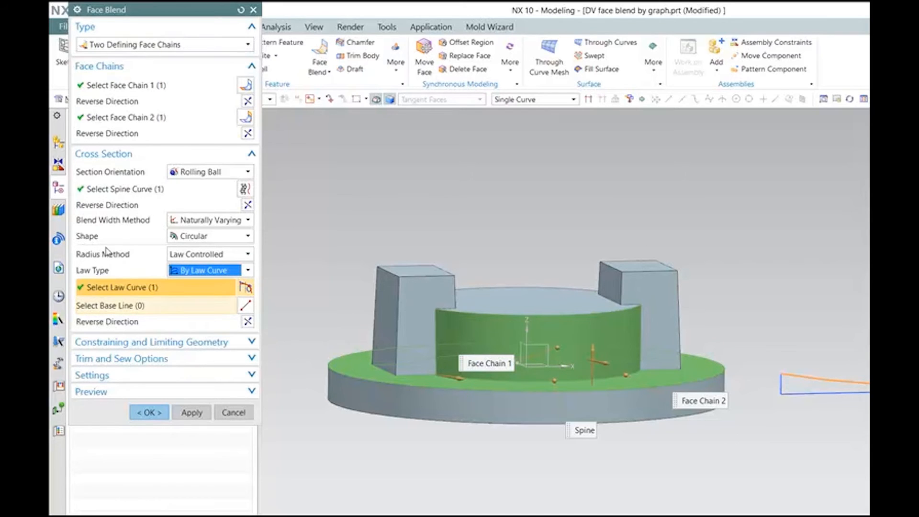
mouse_move(94, 249)
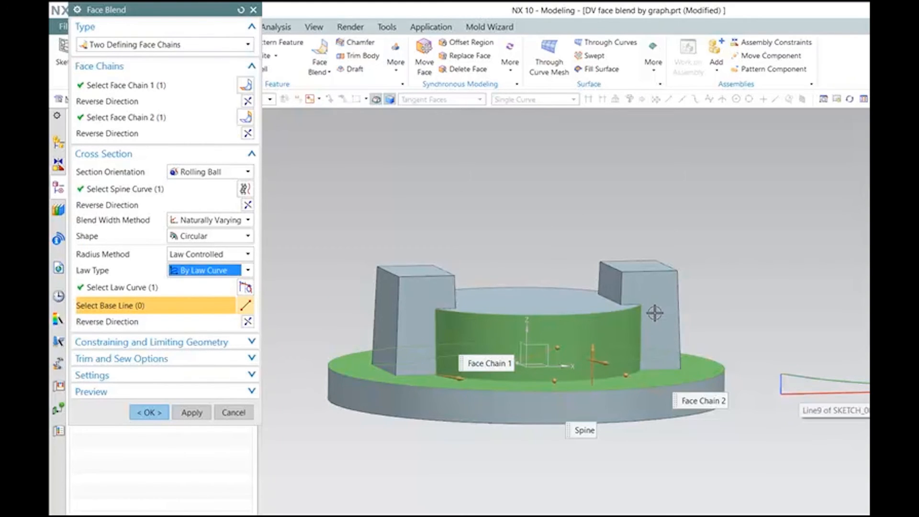
- Pick the sketch's straight line as base line and apply the variable-radius face blend
click(833, 384)
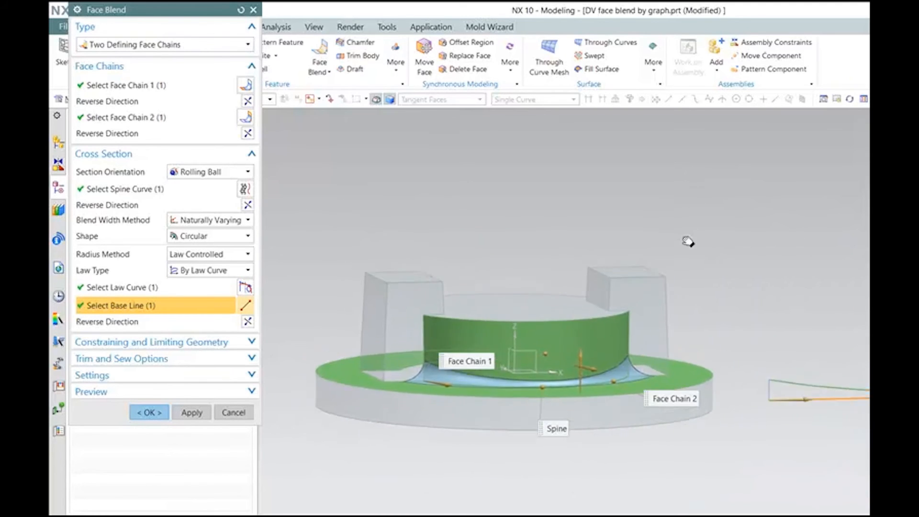
drag(687, 241, 435, 326)
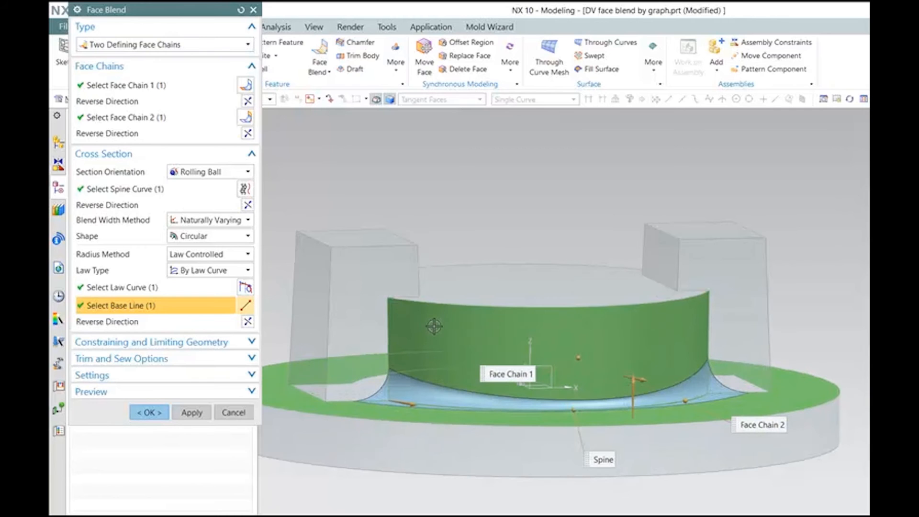
click(233, 412)
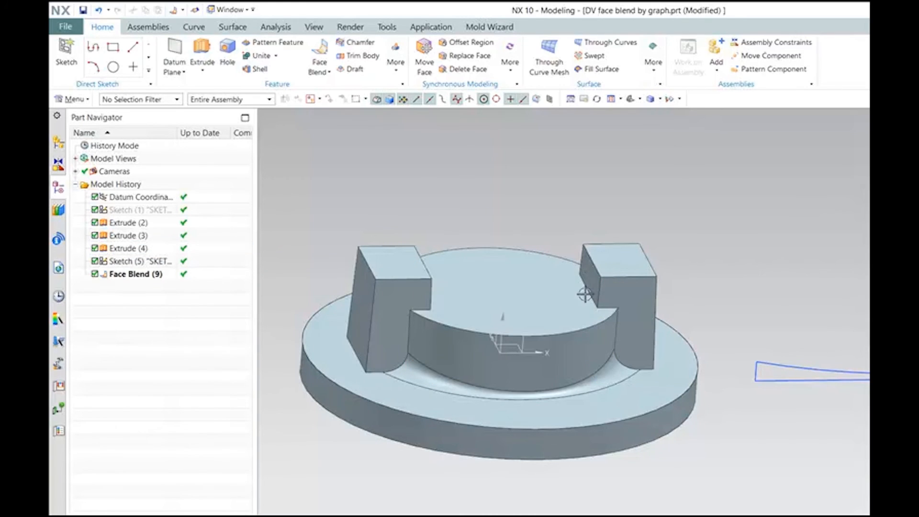
mouse_move(635, 332)
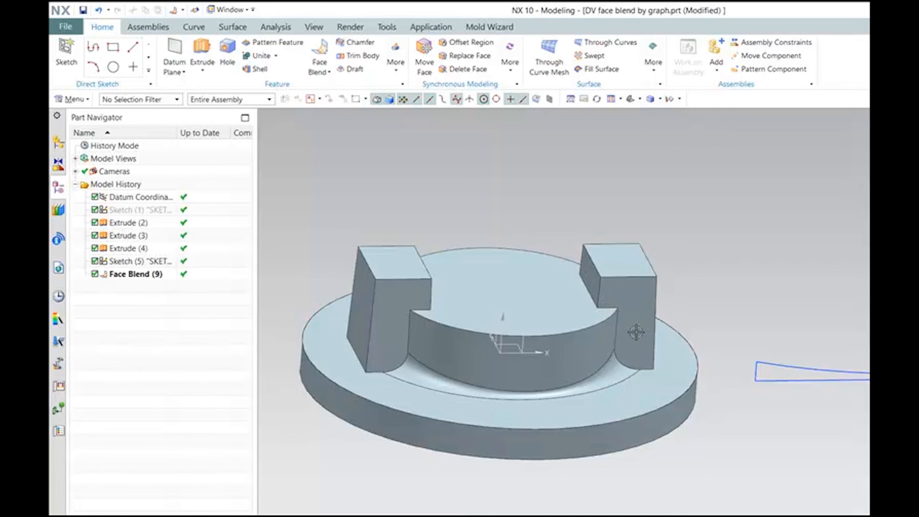
click(141, 260)
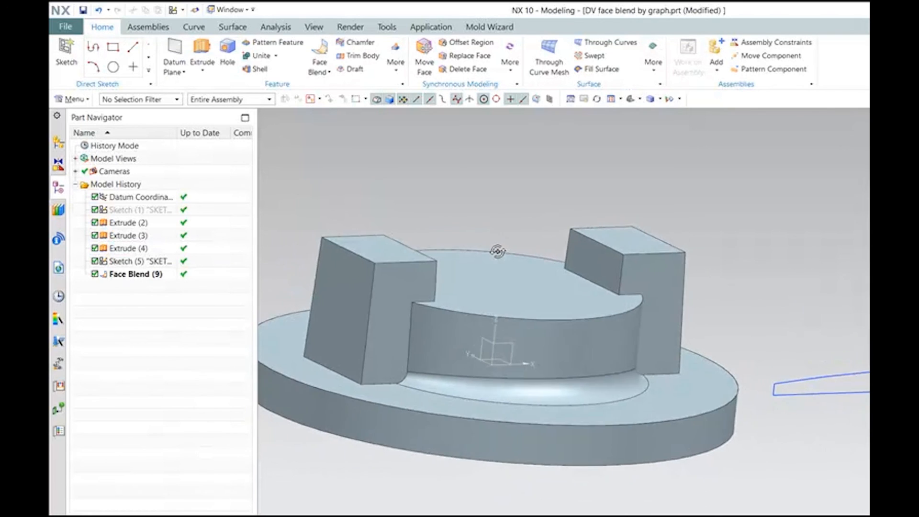
drag(498, 252, 428, 269)
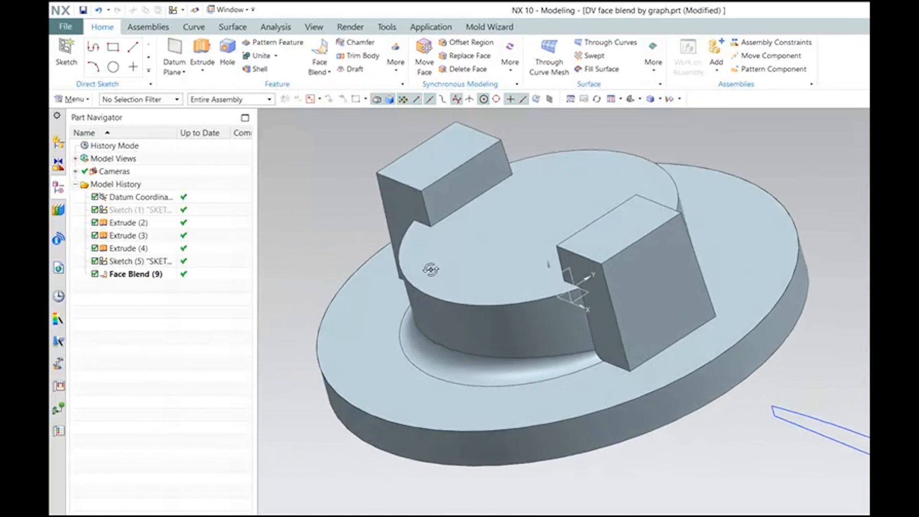